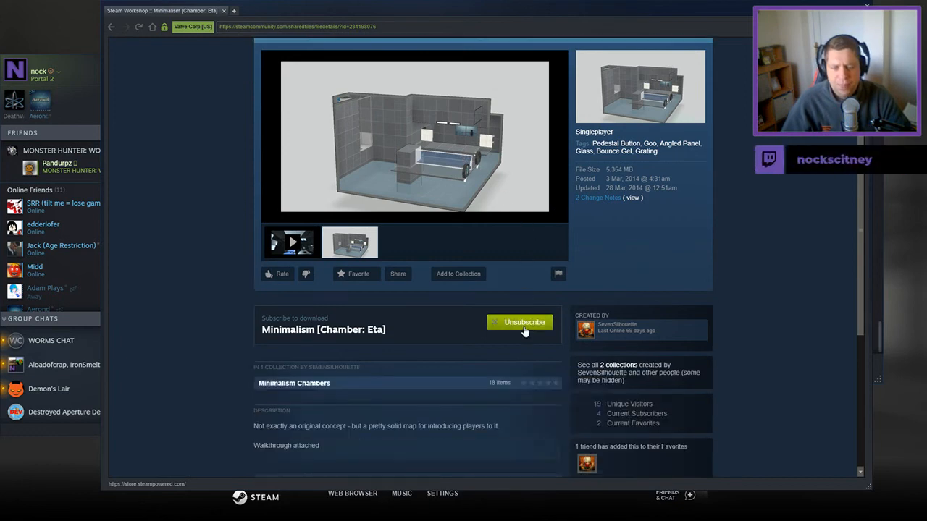
Subscribe to the Minimalism [Chamber: Eta] Workshop item so the button shows Unsubscribe.
left_click(520, 322)
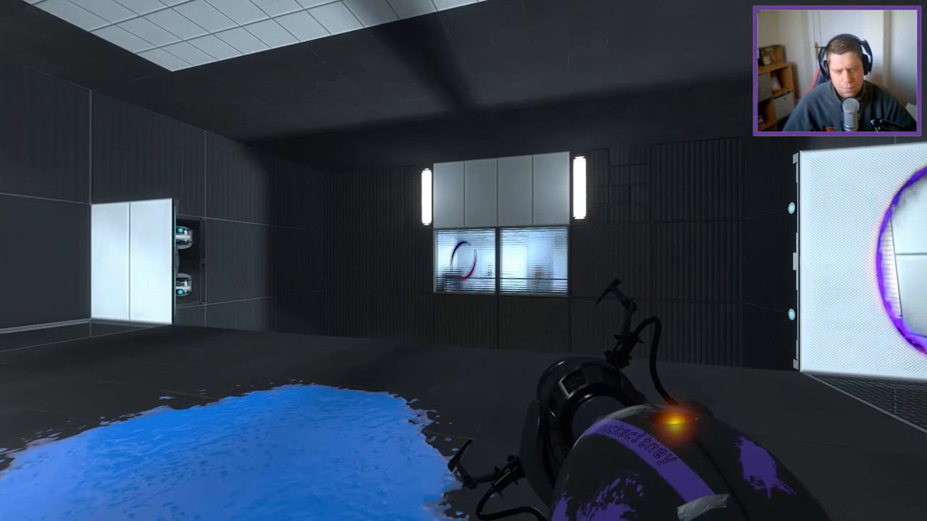
mouse_move(463, 261)
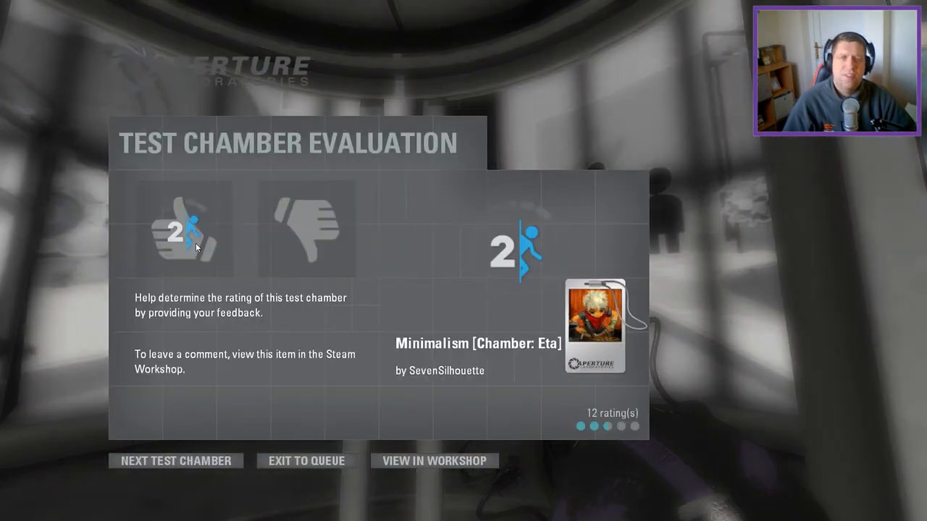
Select thumbs-up on the Test Chamber Evaluation screen for Minimalism [Chamber: Eta].
left_click(183, 230)
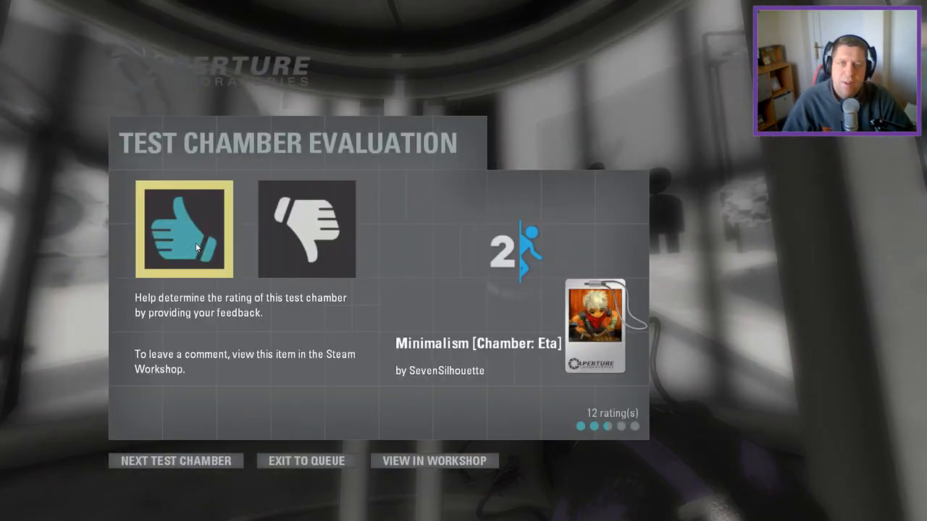